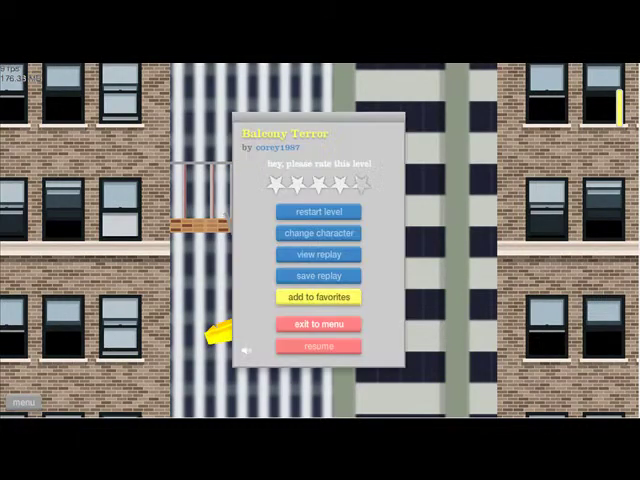
Step: Exit the Balcony Terror level to the title menu
{"action": "left_click", "coordinate": [317, 324]}
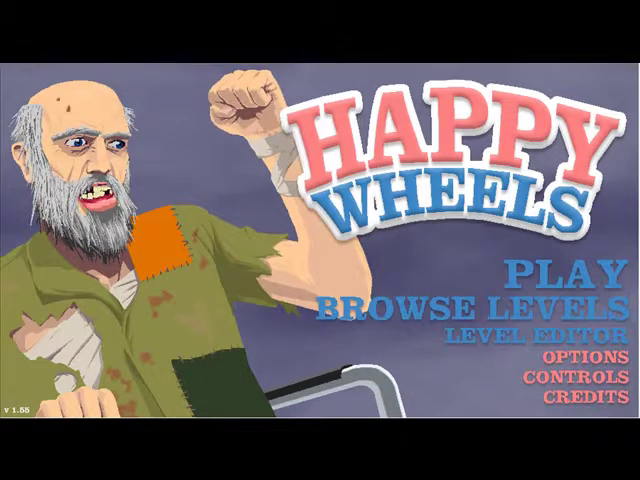
{"action": "left_click", "coordinate": [467, 305]}
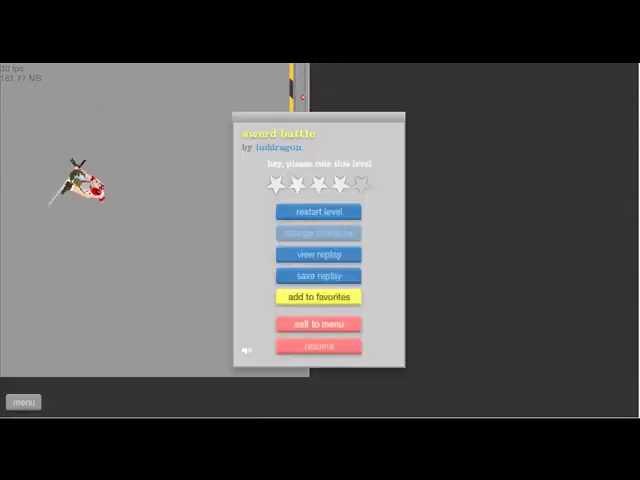
Step: Exit sword battle and expand WATERMELON KILLING's details in the levels list
{"action": "left_click", "coordinate": [317, 320]}
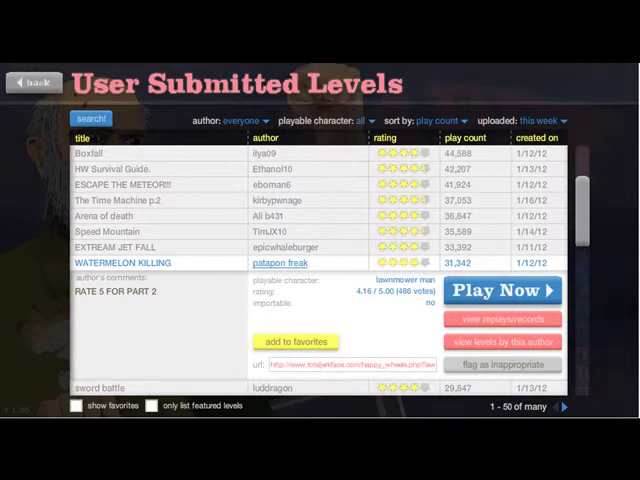
{"action": "left_click", "coordinate": [501, 290]}
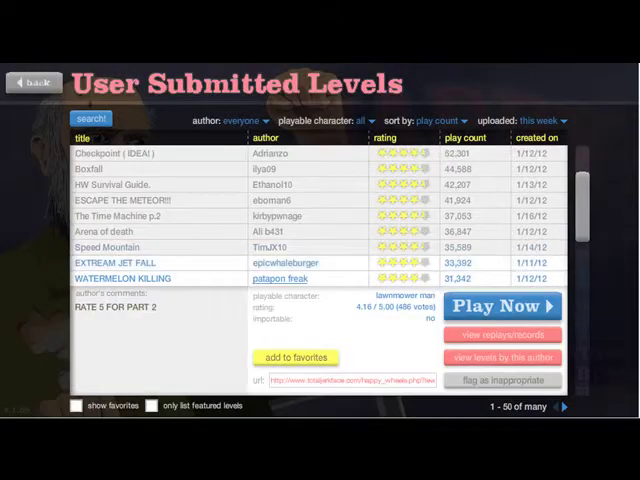
Step: Play the segway guy level with Z, then return with Boxfall's details expanded
{"action": "left_click", "coordinate": [503, 305]}
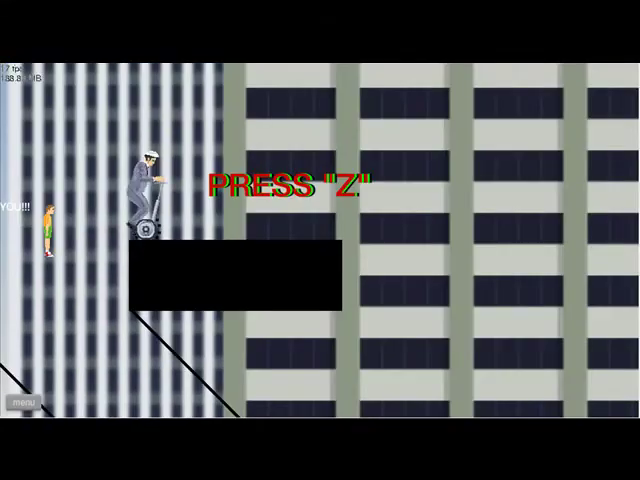
{"action": "key", "text": "z"}
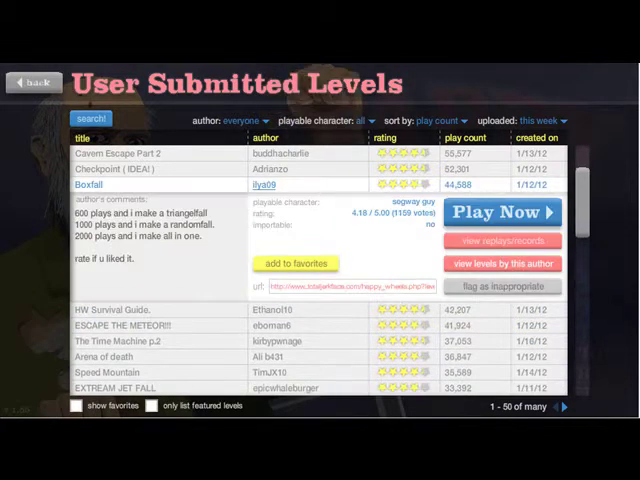
Step: Scroll the levels list to its top entries, Rogue Commander through Checkpoint
{"action": "left_click", "coordinate": [501, 211]}
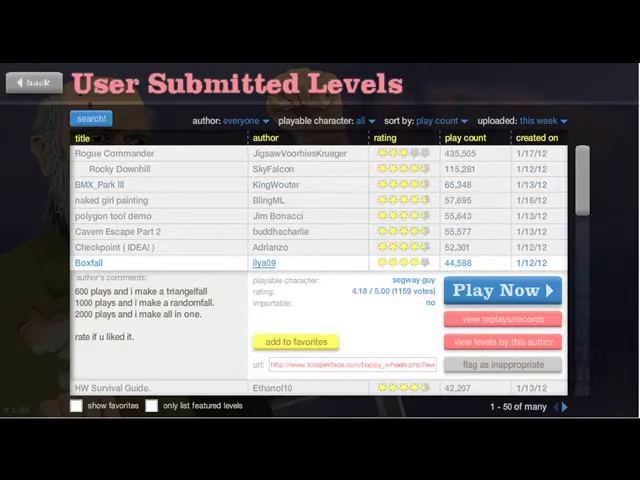
{"action": "scroll", "scroll_direction": "down", "scroll_amount": 3}
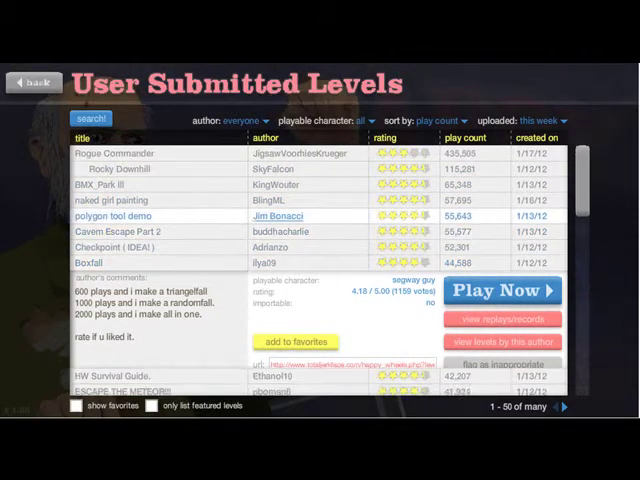
Step: Expand polygon tool demo, play naked girl painting, then exit to the list
{"action": "left_click", "coordinate": [502, 290]}
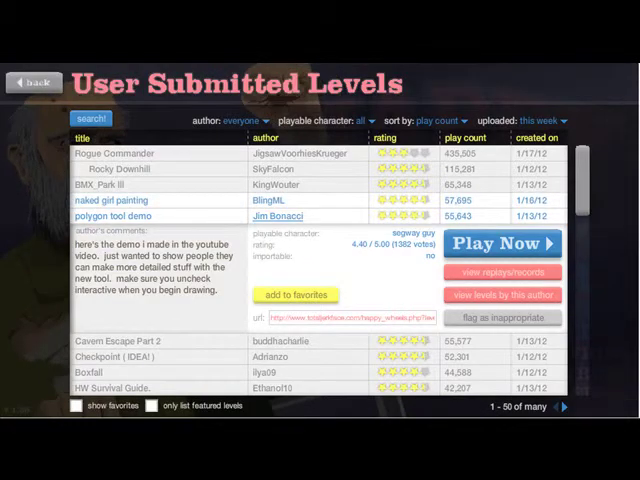
{"action": "left_click", "coordinate": [502, 243]}
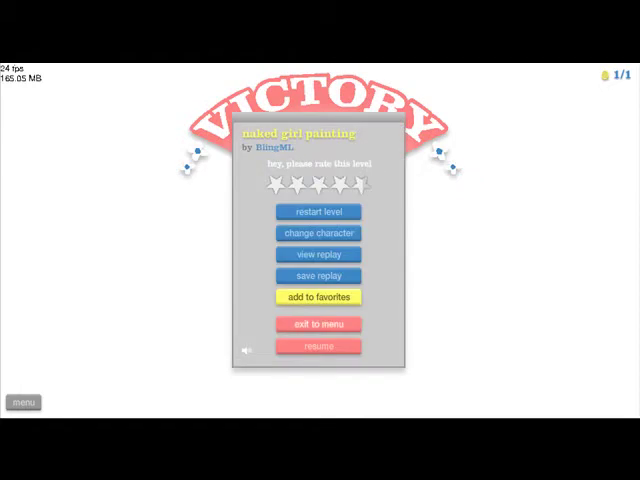
{"action": "left_click", "coordinate": [317, 324]}
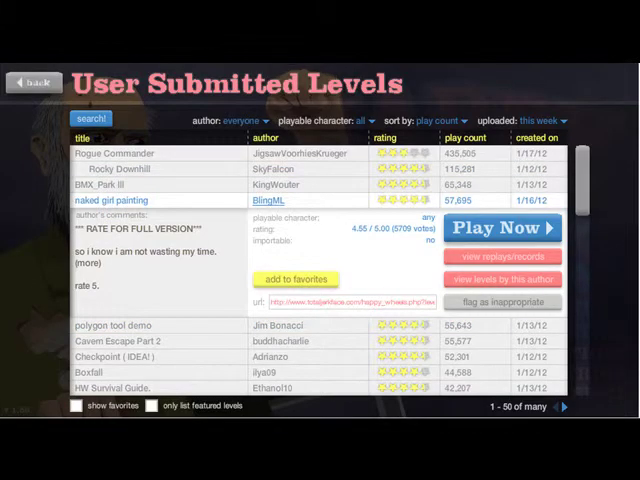
Step: Enter 'free' as the level-name search text
{"action": "left_click", "coordinate": [295, 278]}
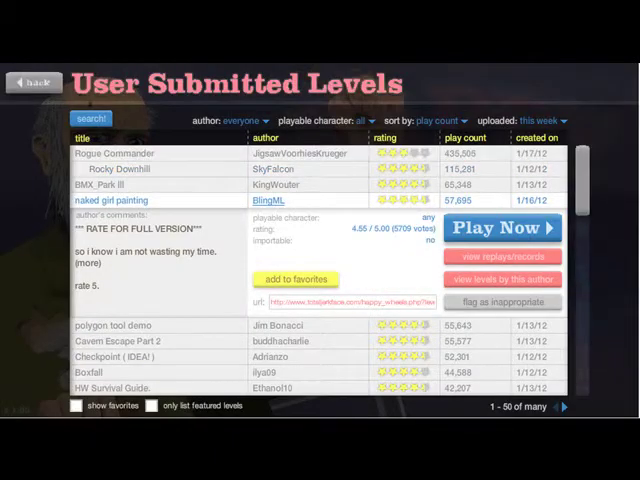
{"action": "left_click", "coordinate": [91, 119]}
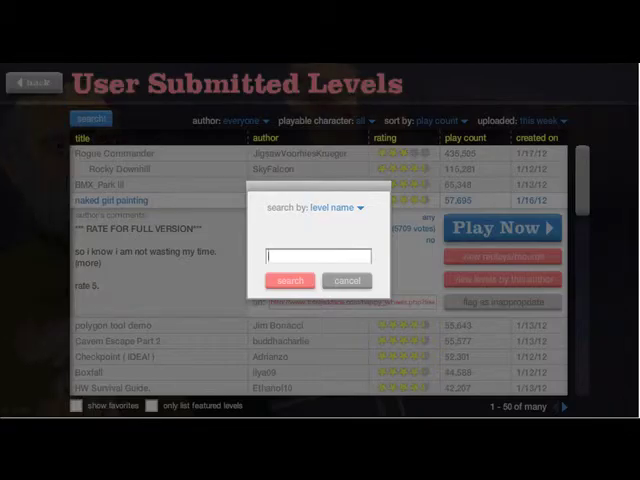
{"action": "type", "text": "free"}
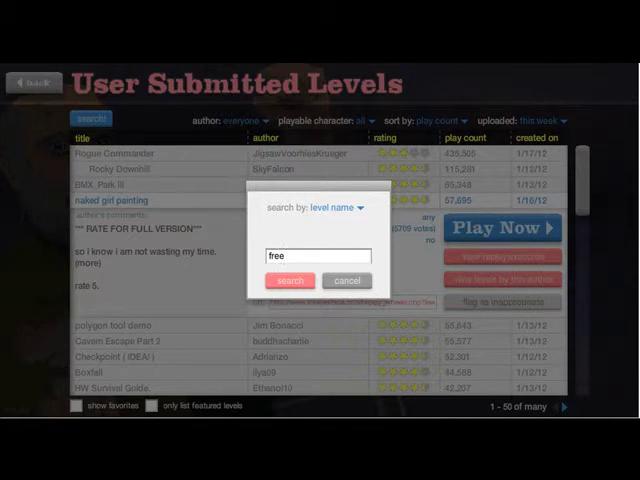
{"action": "type", "text": "por"}
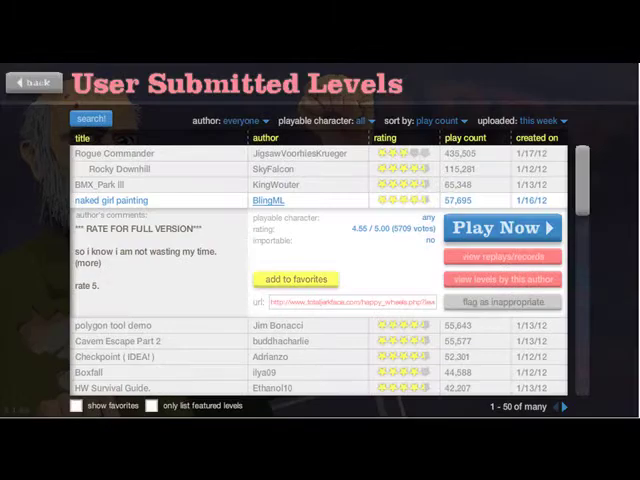
{"action": "left_click", "coordinate": [91, 119]}
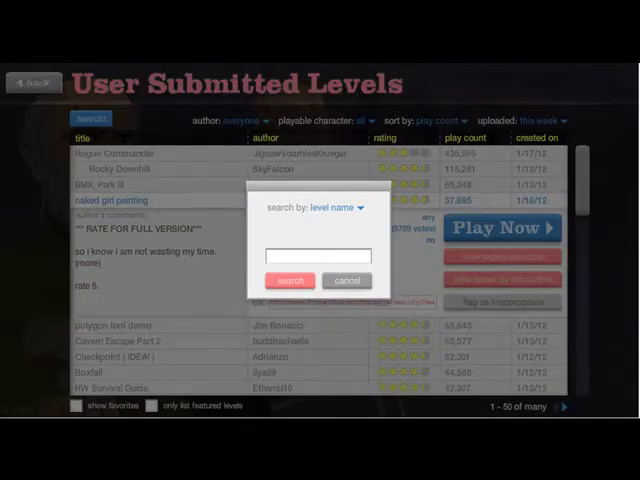
{"action": "type", "text": "free"}
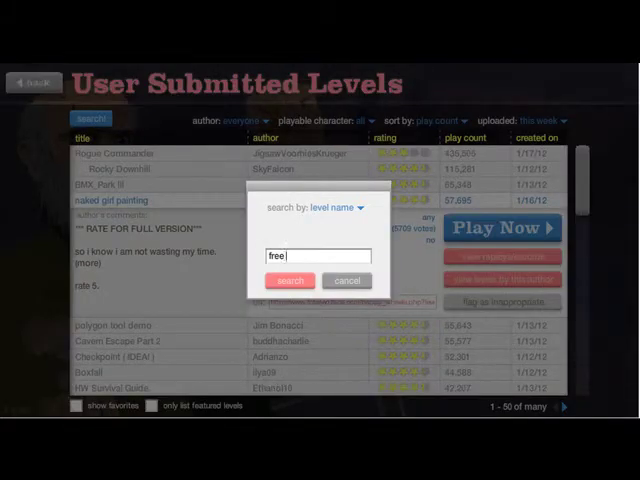
Step: Run the 'free' search and reopen the name search to refine it
{"action": "left_click", "coordinate": [289, 280]}
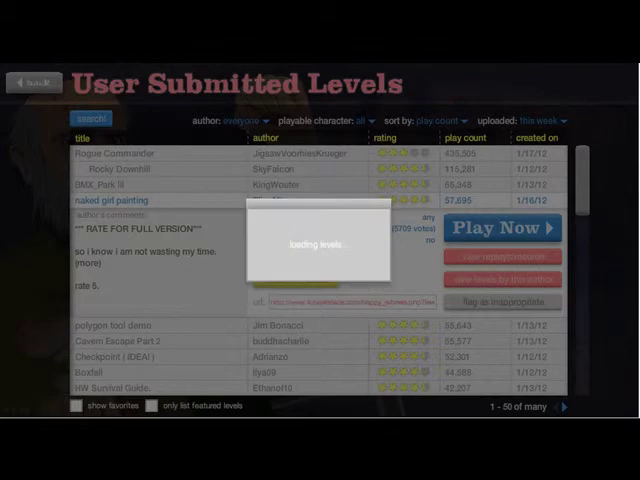
{"action": "left_click", "coordinate": [500, 229]}
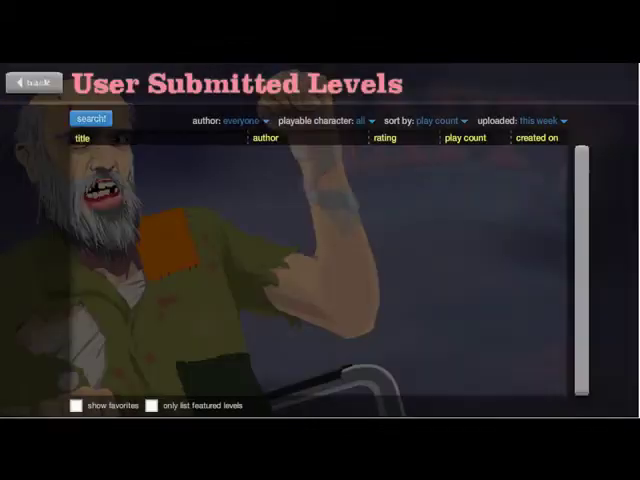
{"action": "left_click", "coordinate": [90, 118]}
{"action": "type", "text": "free po"}
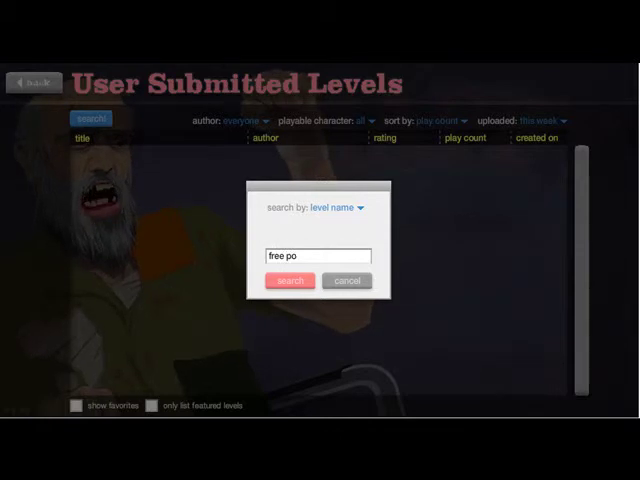
Step: Open Free Porn Really!!! from the search results and rate it five stars
{"action": "left_click", "coordinate": [289, 280]}
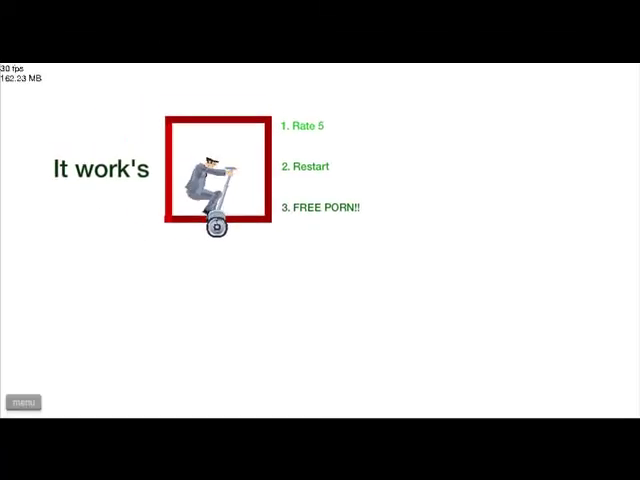
{"action": "left_click", "coordinate": [308, 126]}
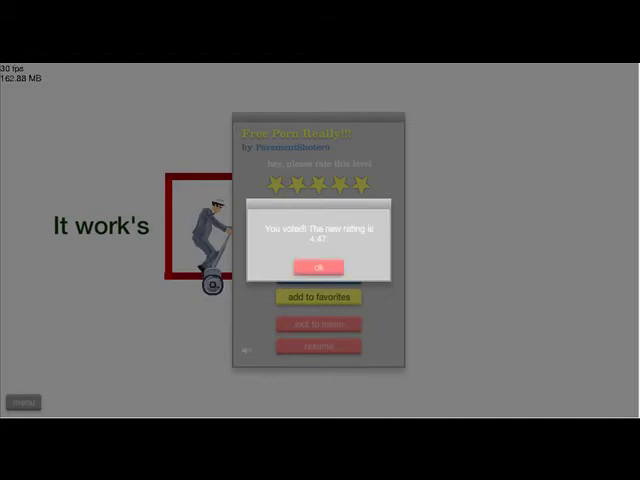
Step: Dismiss the vote message, return to results, and replay Free Porn Really!!!
{"action": "left_click", "coordinate": [319, 267]}
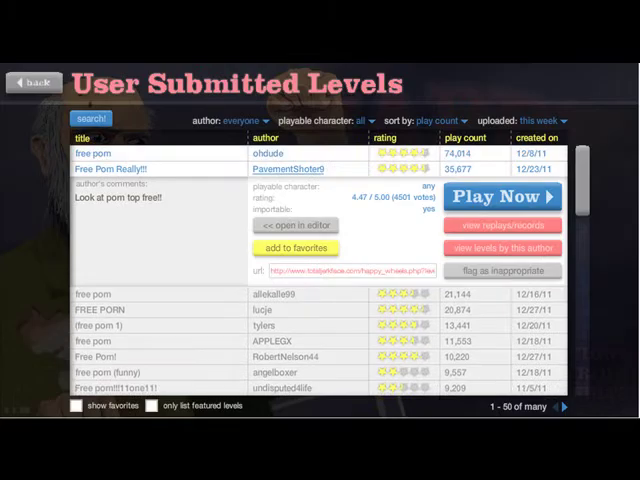
{"action": "left_click", "coordinate": [501, 195]}
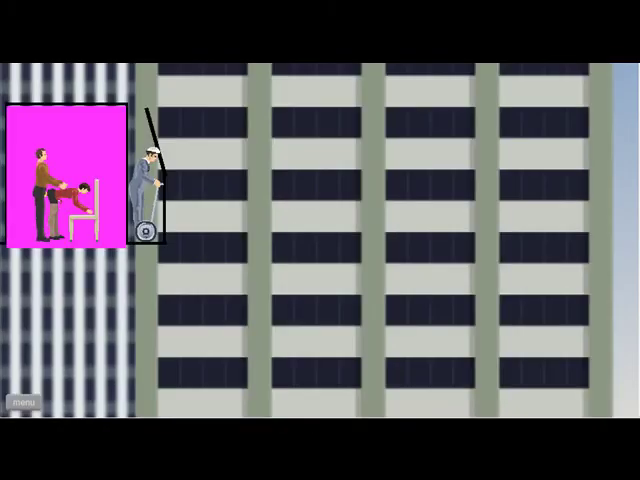